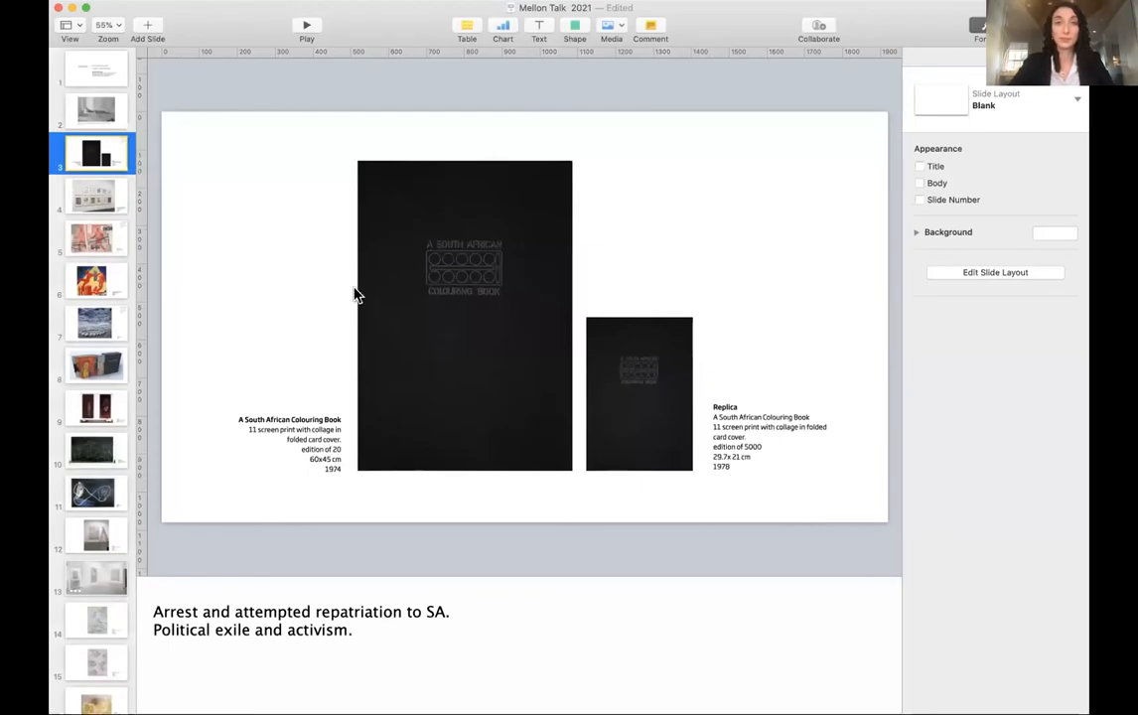
- Start the 'Mellon Talk 2021' slideshow and advance to the Untitled 2020 acrylic on Khadi paper slide
click(95, 109)
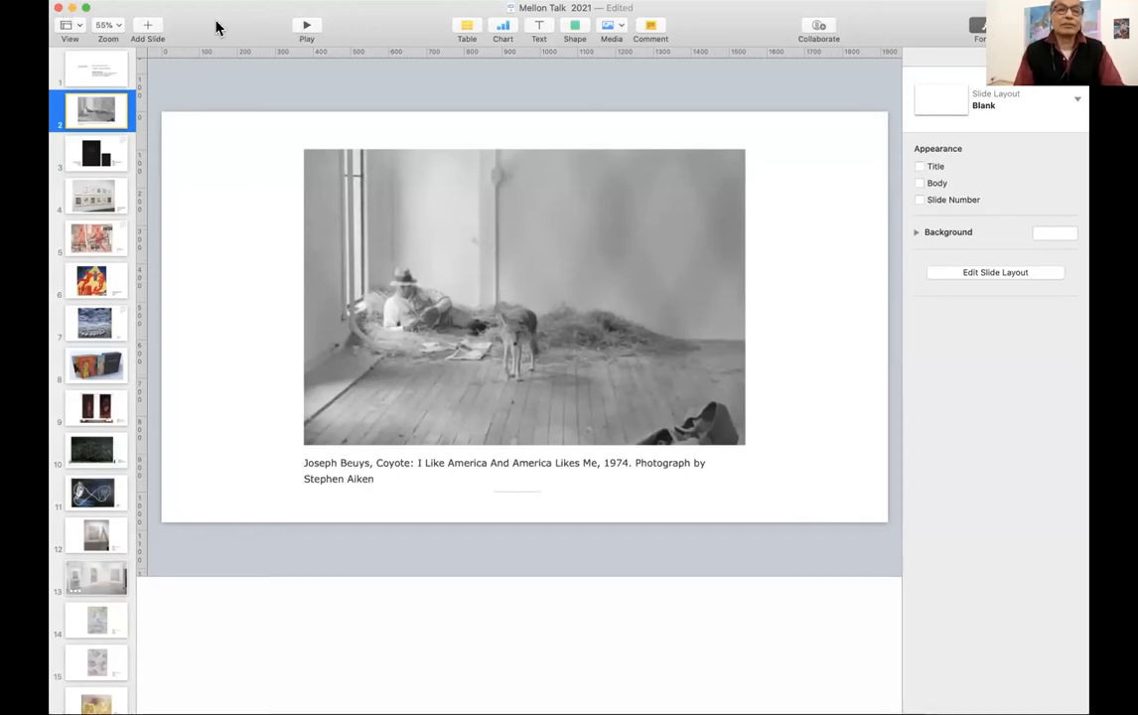
click(305, 27)
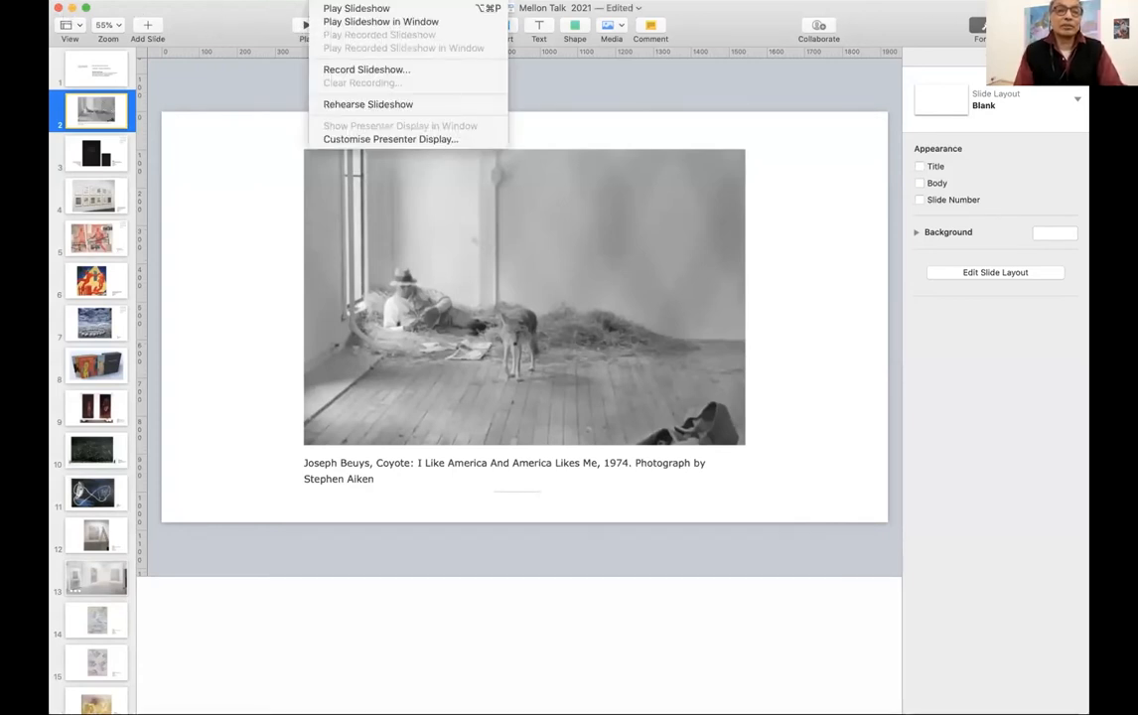
click(306, 24)
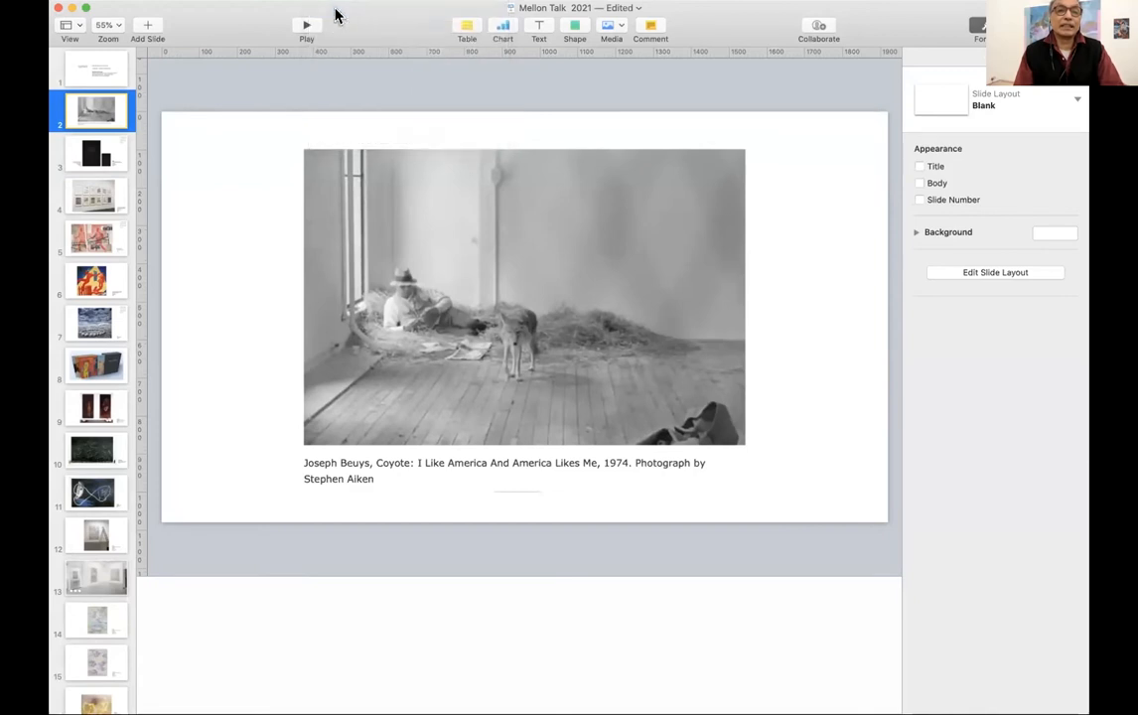
click(302, 24)
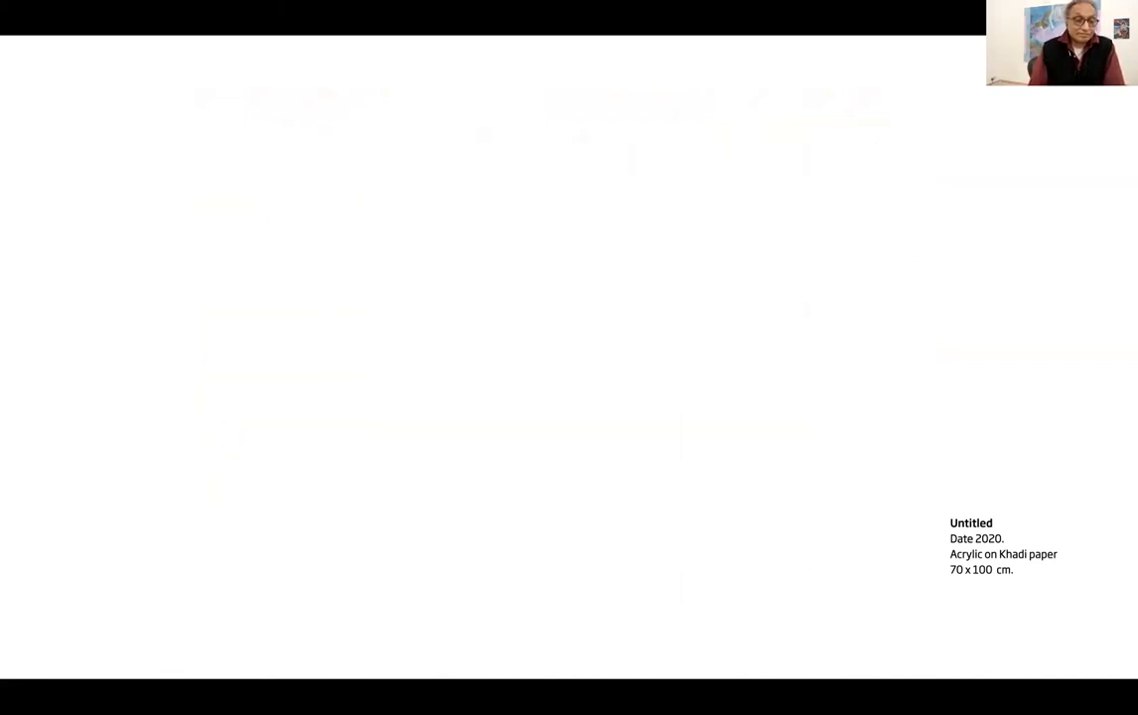
key(Right)
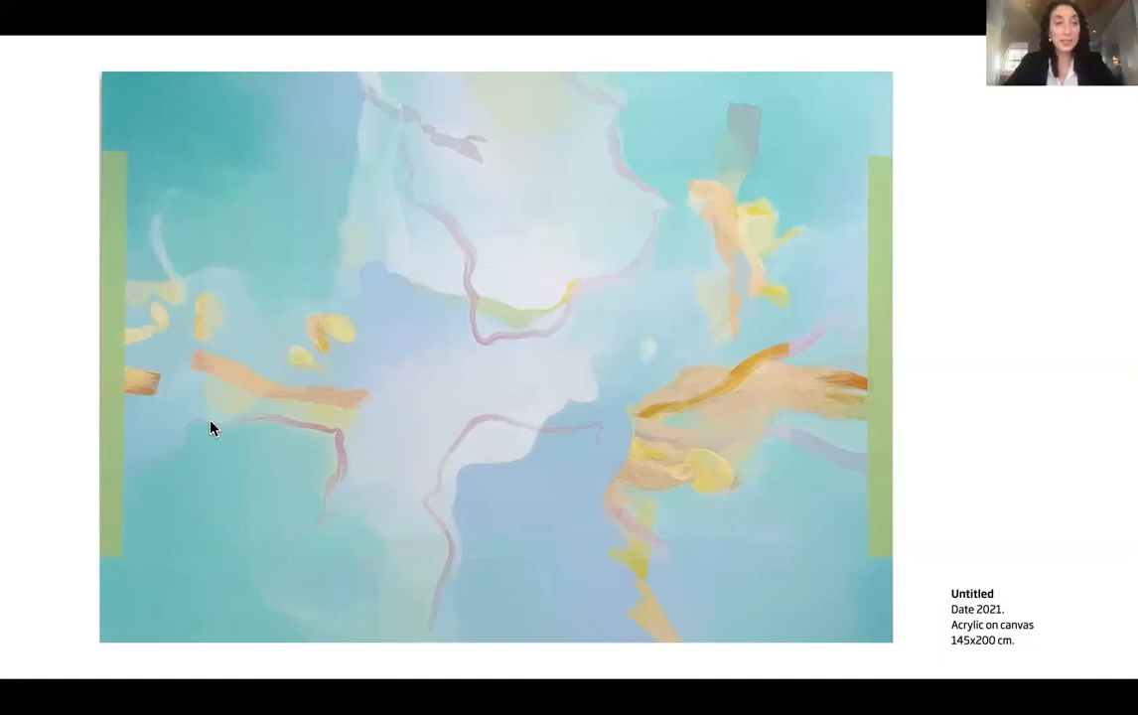
mouse_move(6, 473)
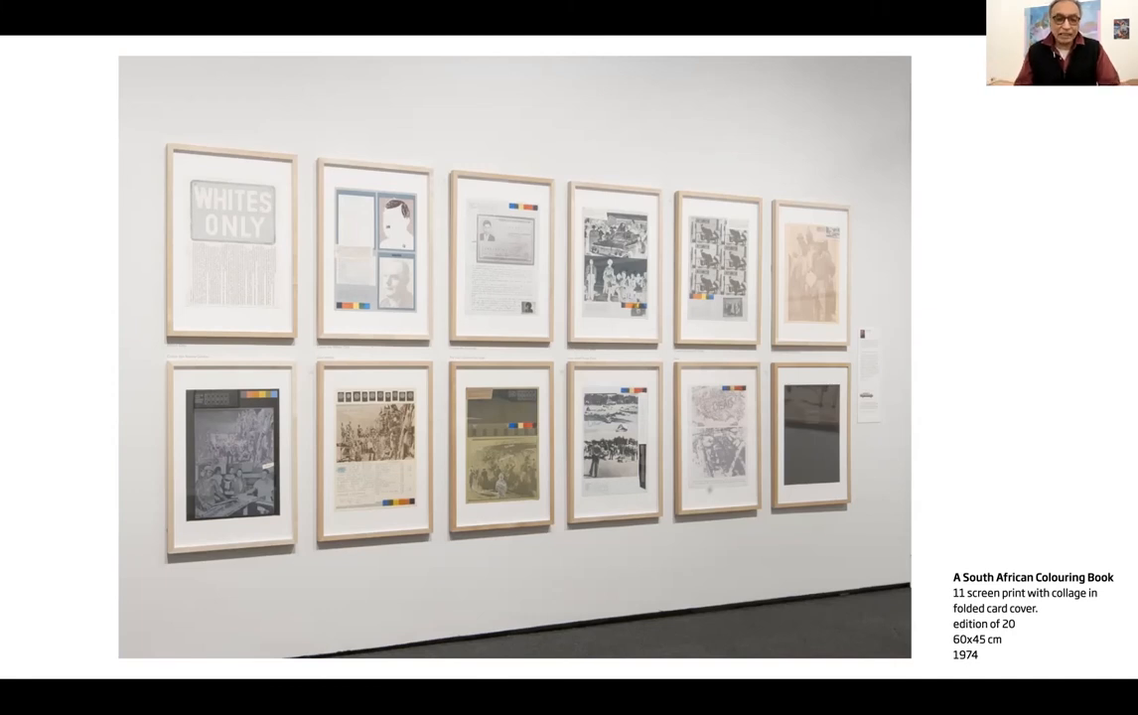
mouse_move(8, 568)
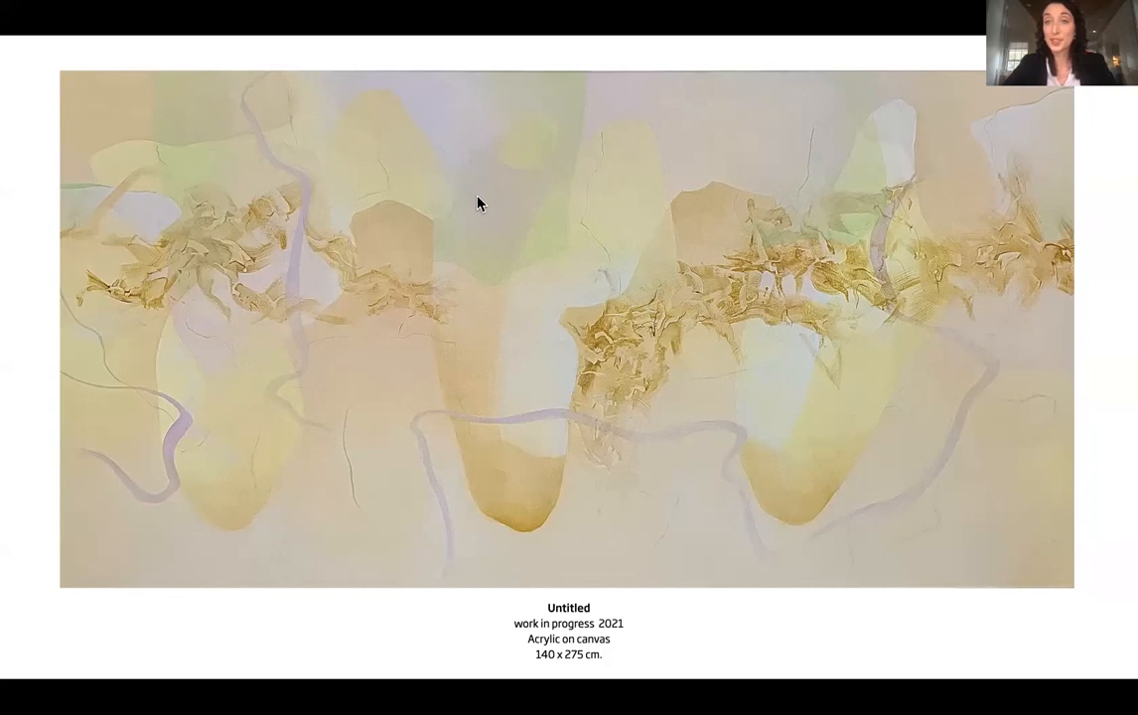
mouse_move(276, 663)
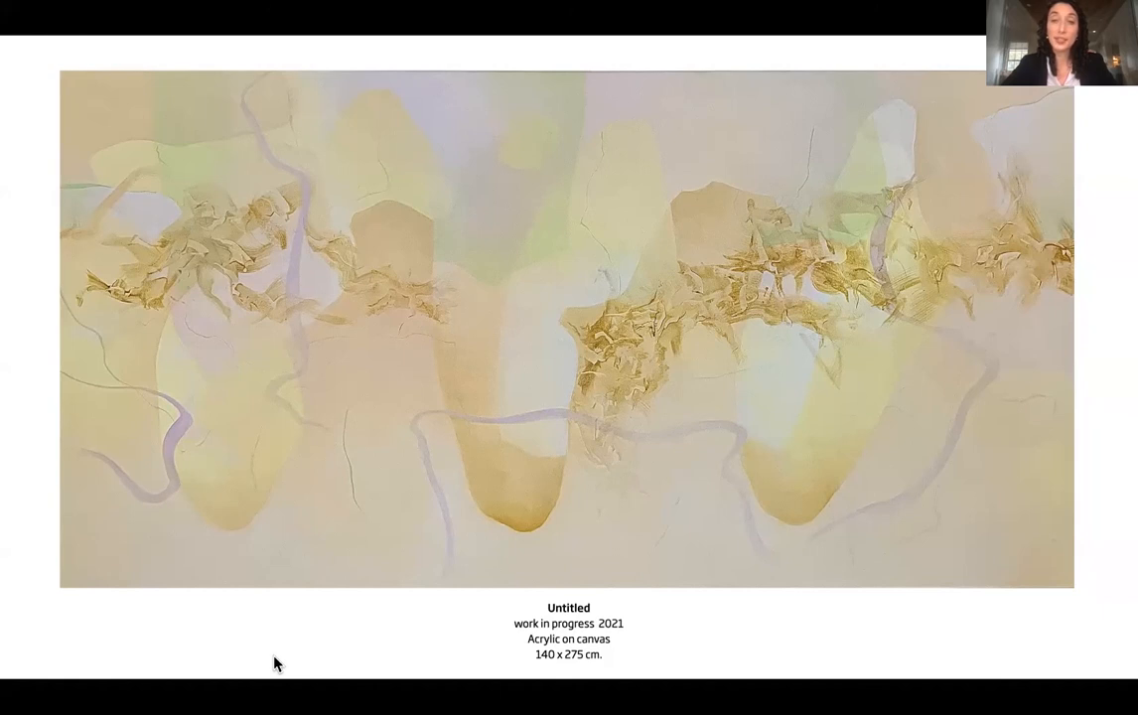